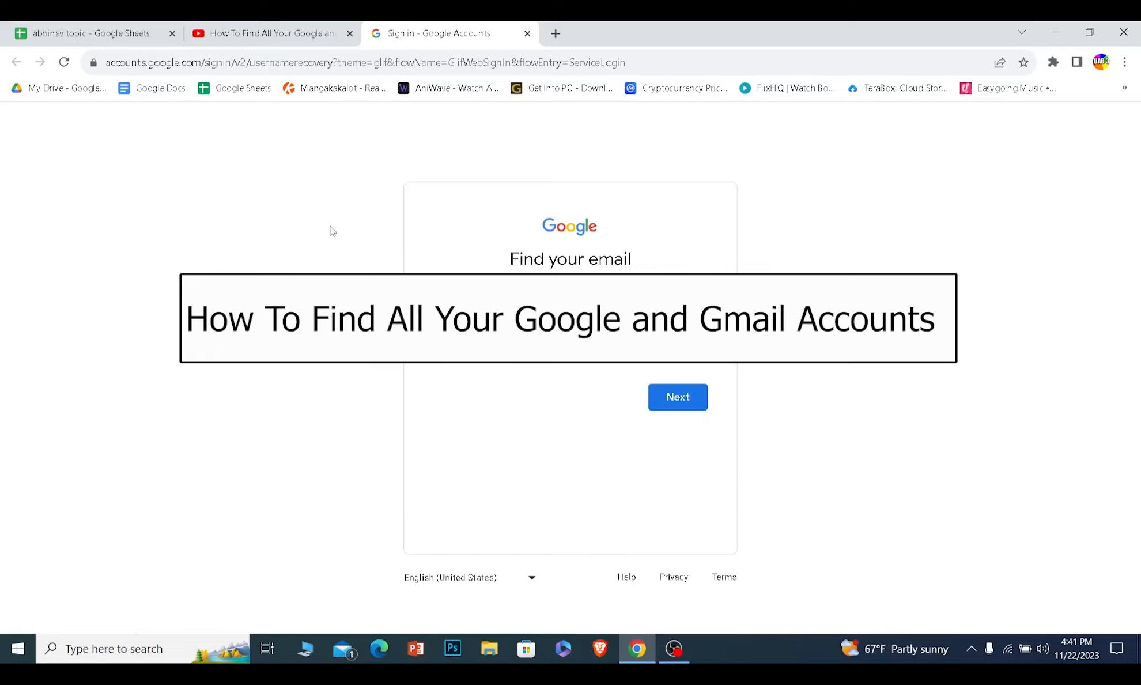
pyautogui.moveTo(226, 387)
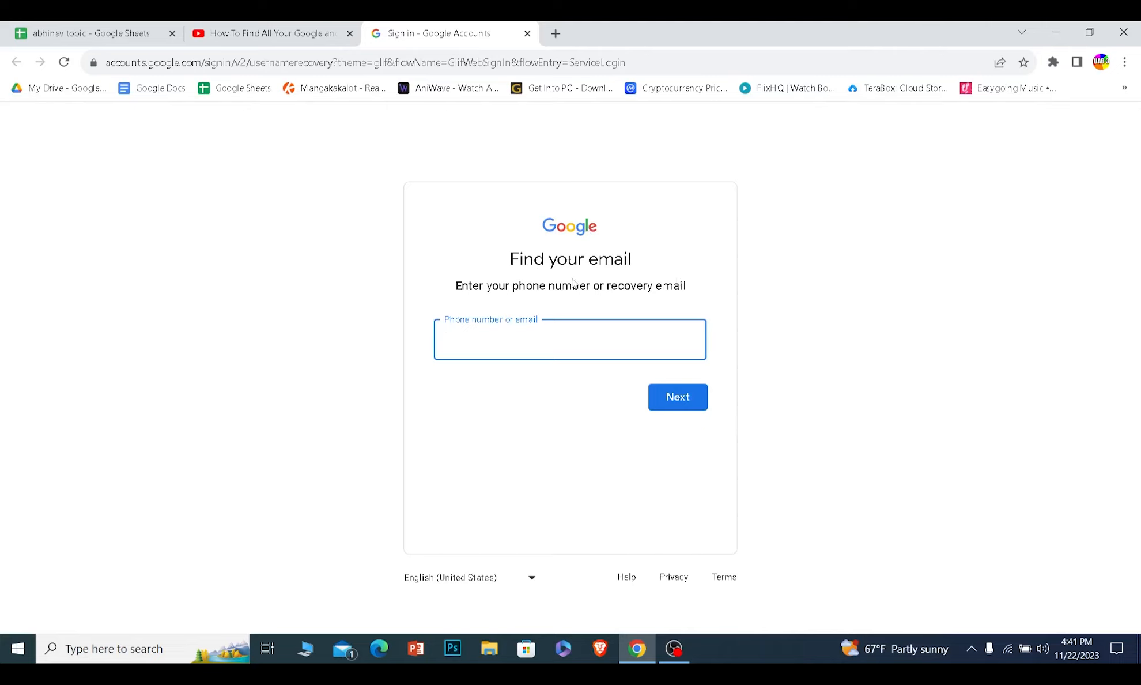
# - Select the page address and briefly open then close an extra browser tab
pyautogui.click(569, 338)
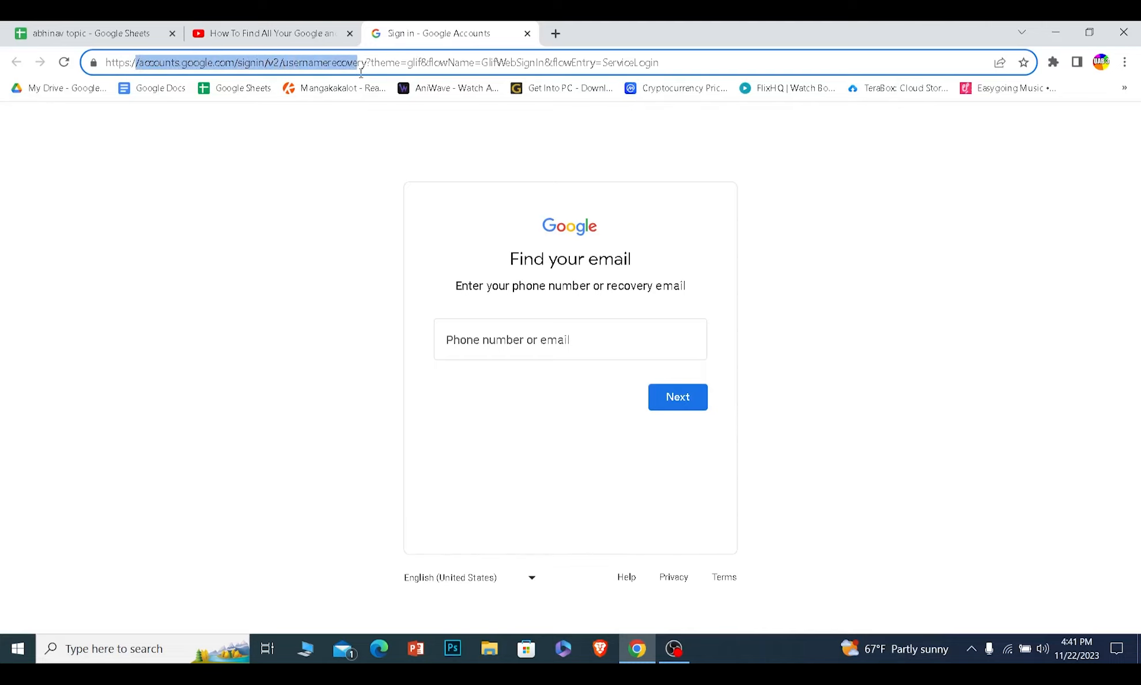
pyautogui.moveTo(556, 34)
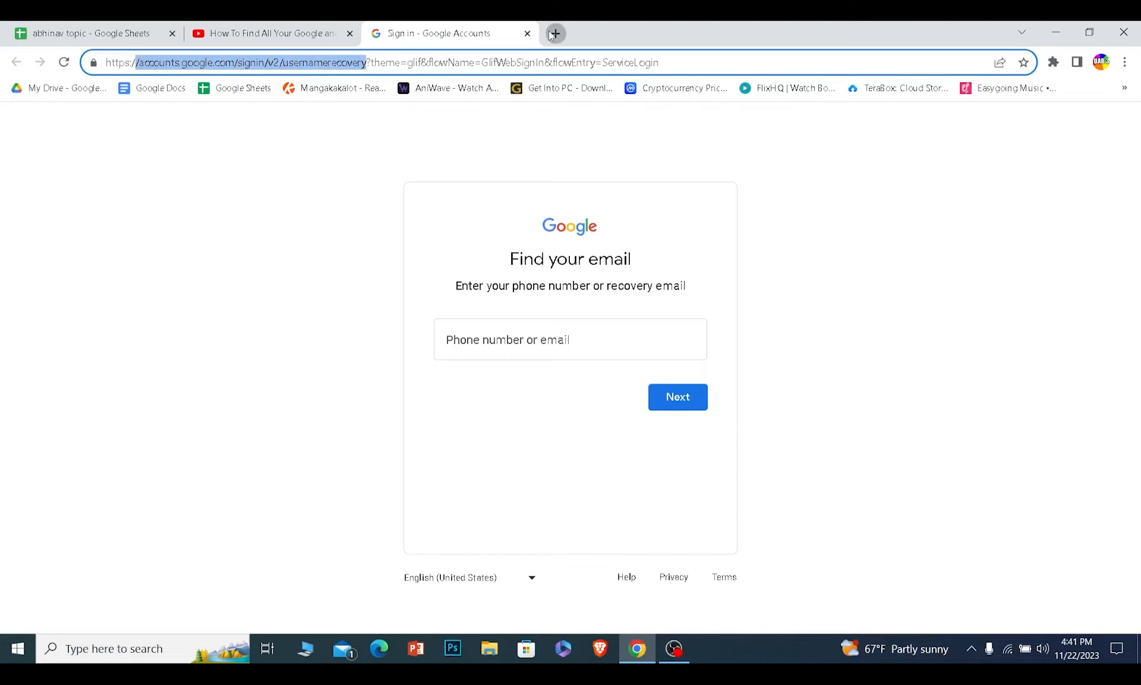
pyautogui.click(554, 34)
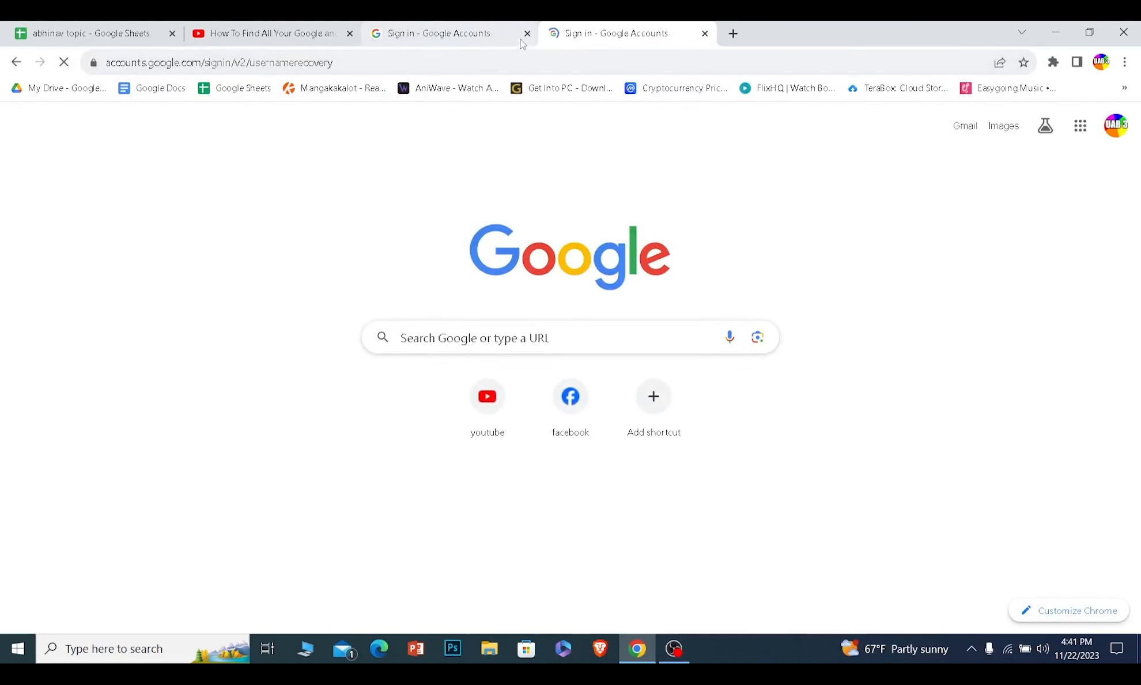
pyautogui.click(702, 33)
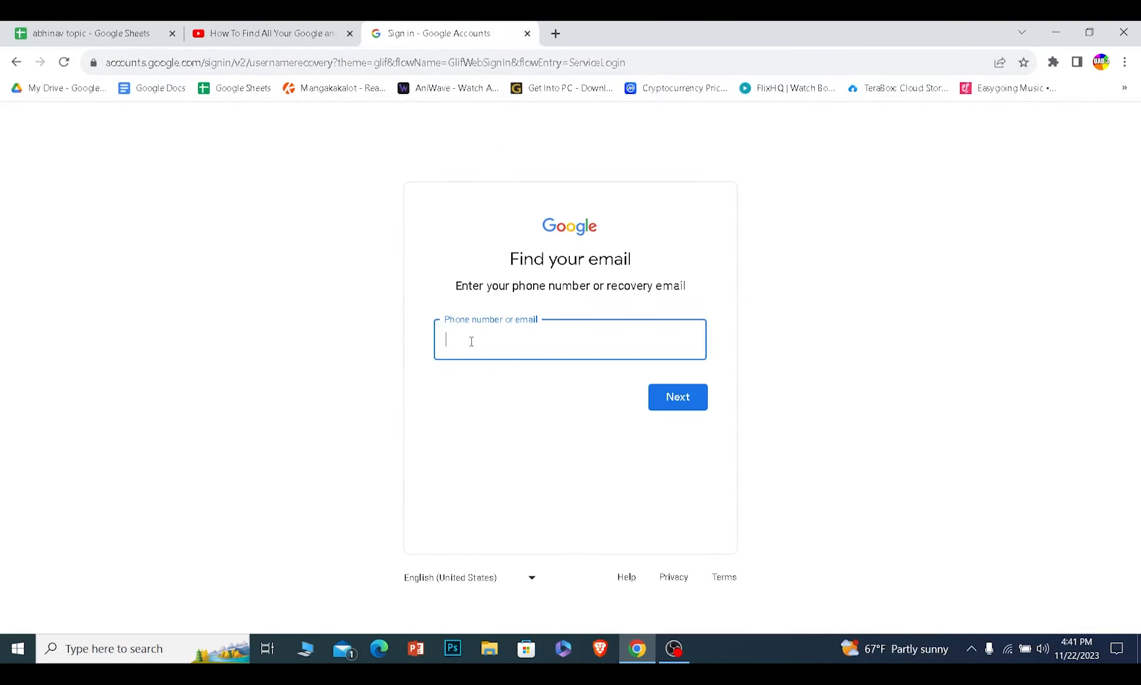
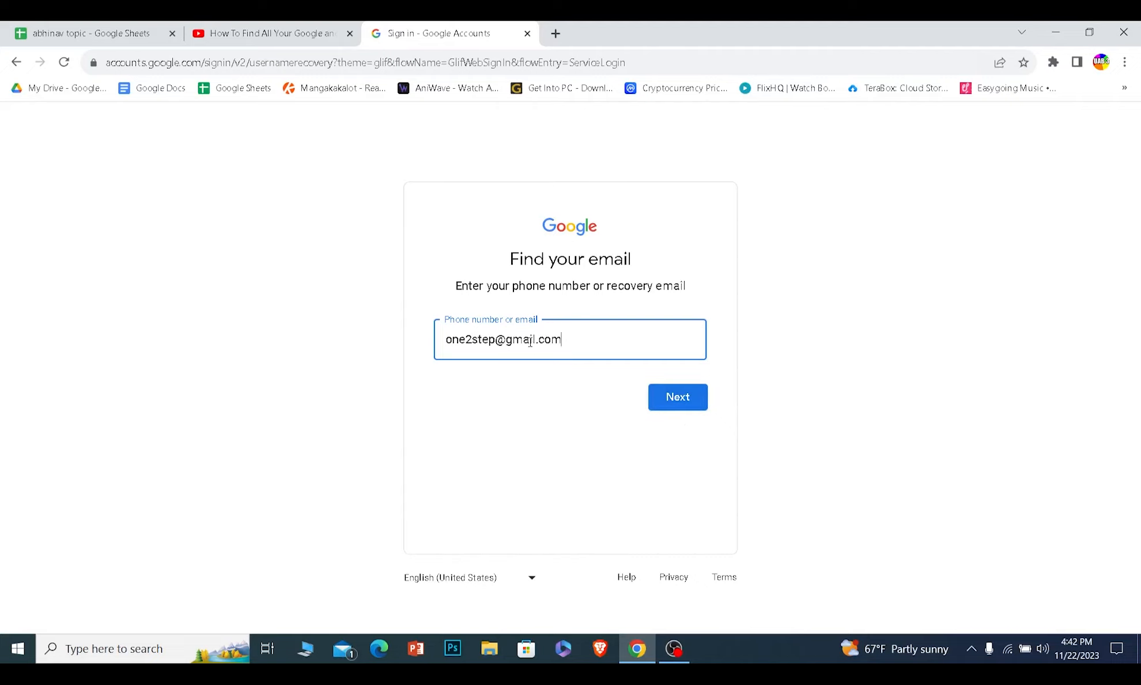
pyautogui.click(677, 397)
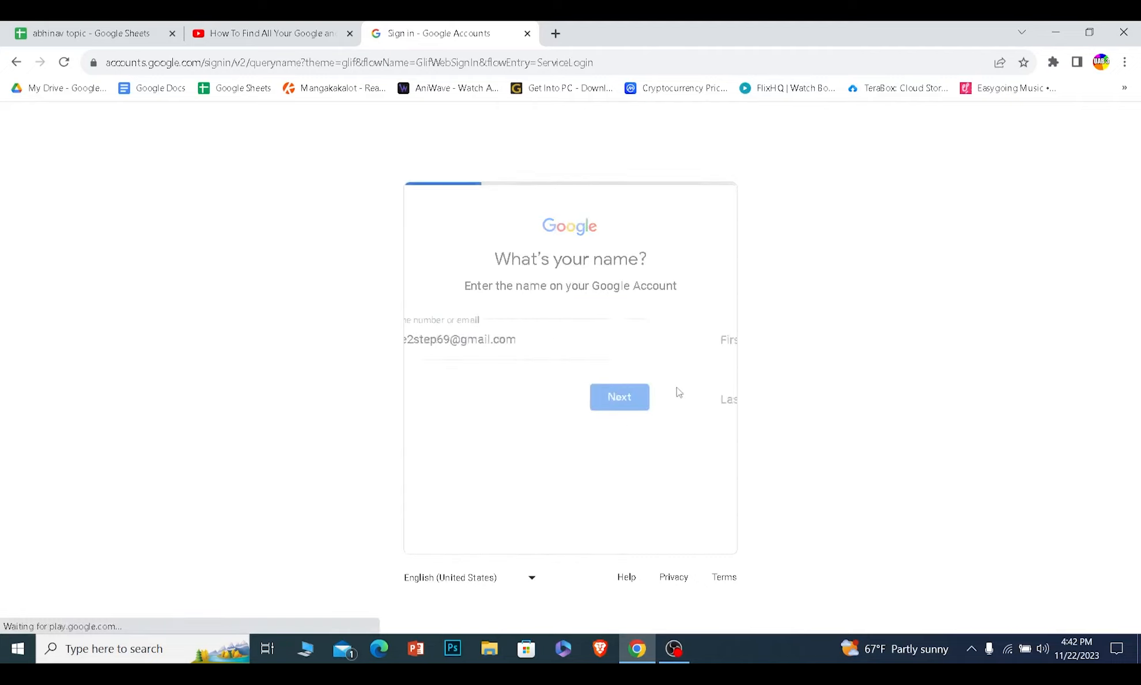
# - Enter first name 'one' and last name 'step', then submit the names
pyautogui.write('one')
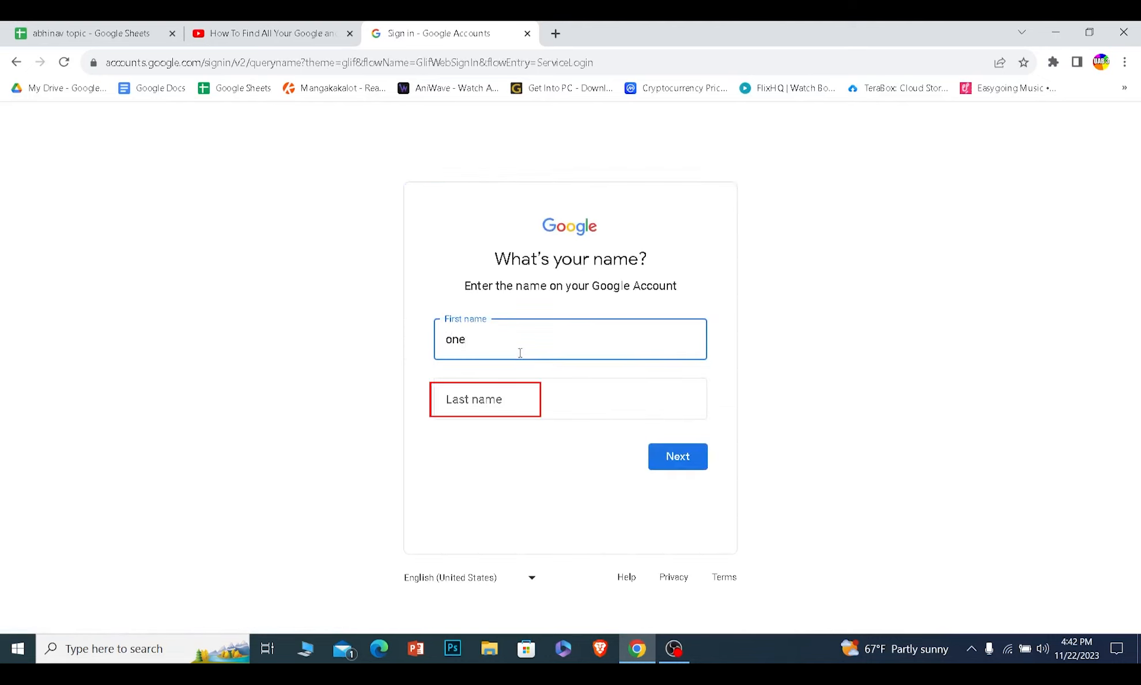
pyautogui.doubleClick(455, 338)
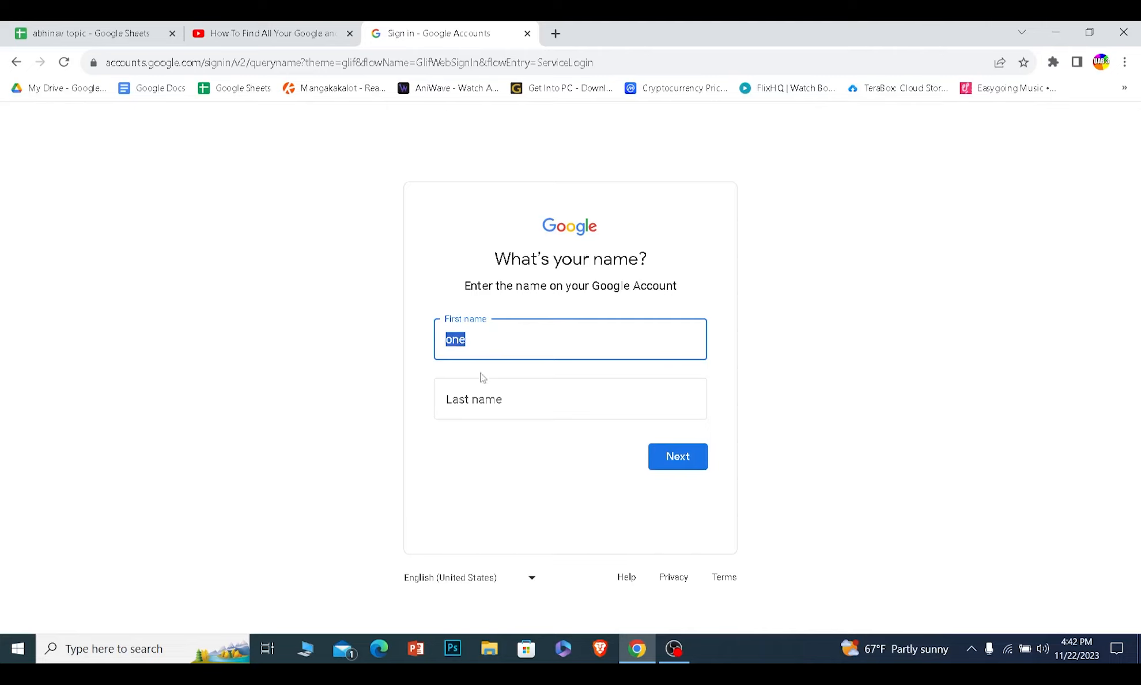
pyautogui.write('step')
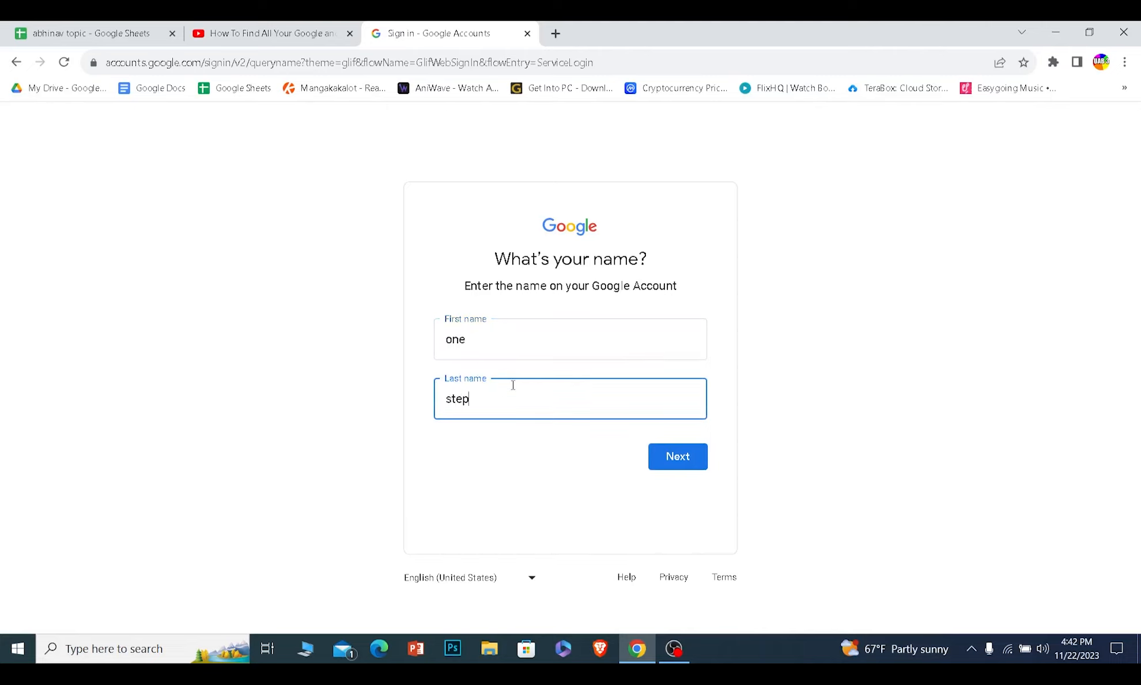
pyautogui.click(677, 456)
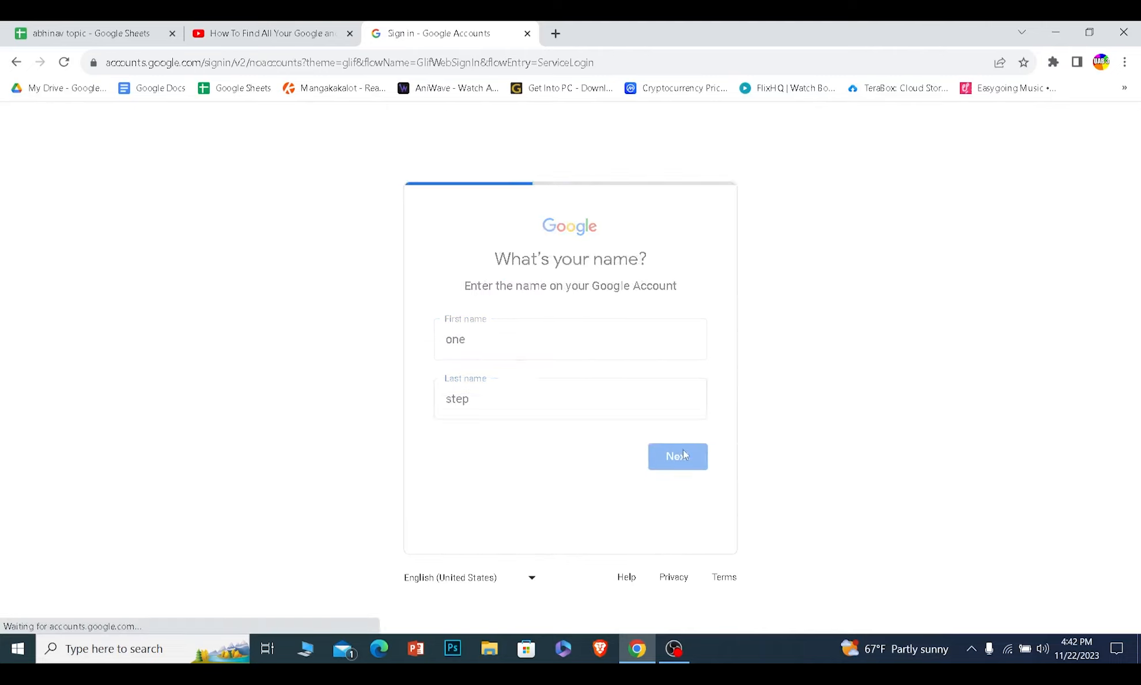
# - View the No account found result and go back to the name step
pyautogui.click(676, 455)
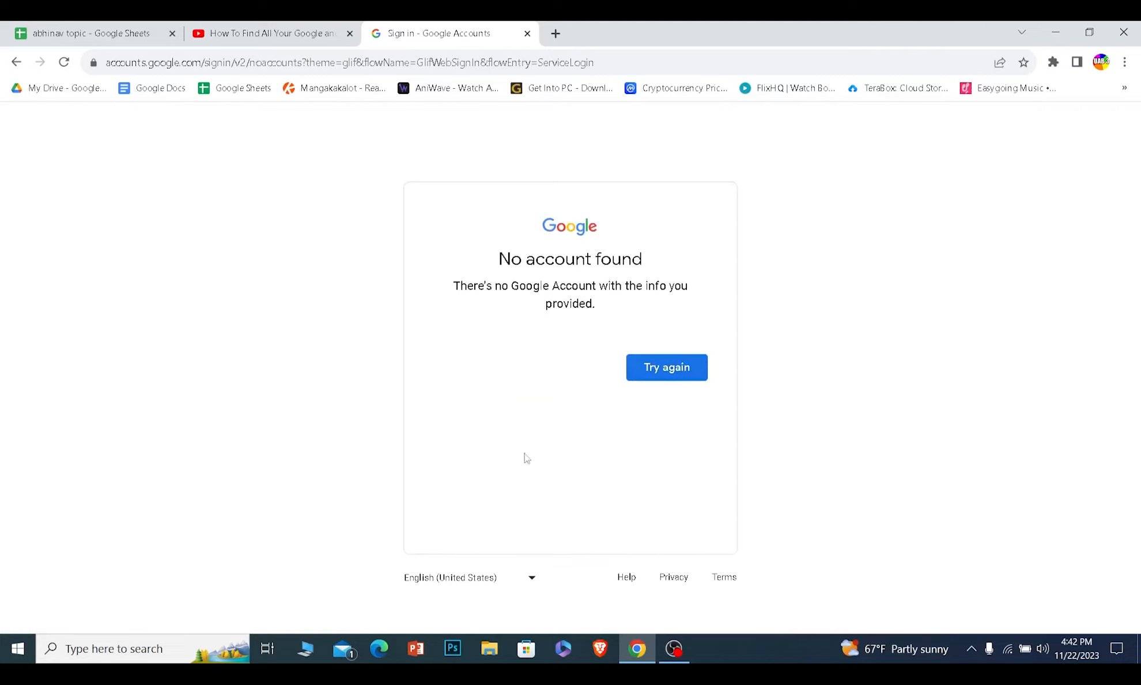
pyautogui.moveTo(588, 328)
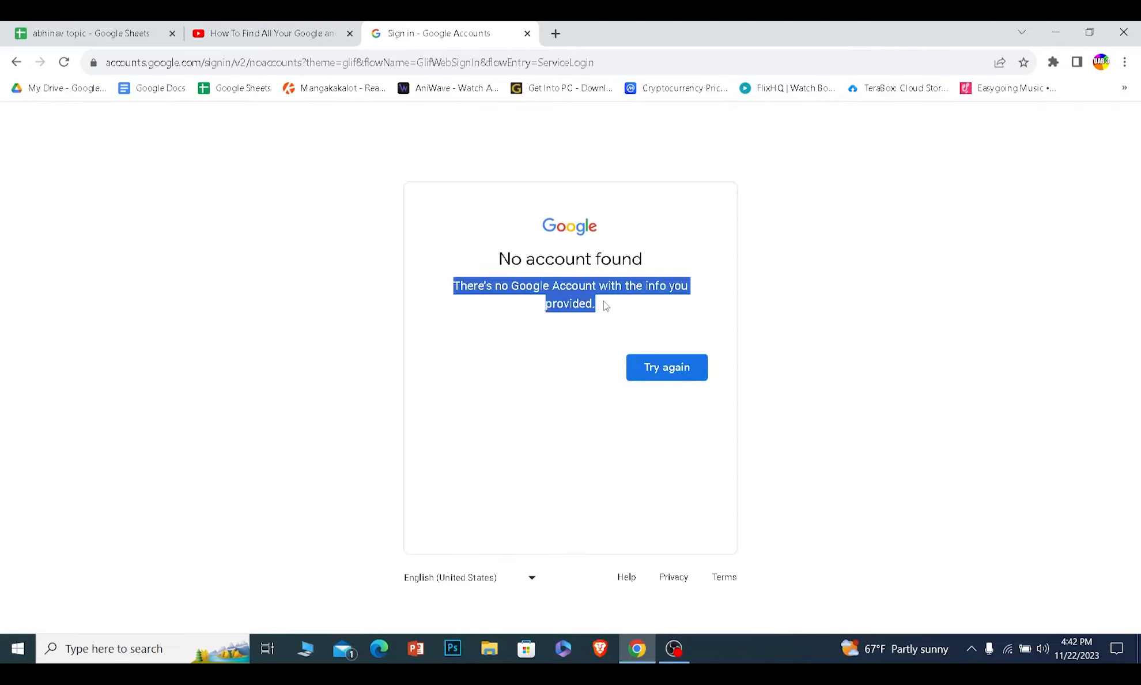
pyautogui.click(665, 367)
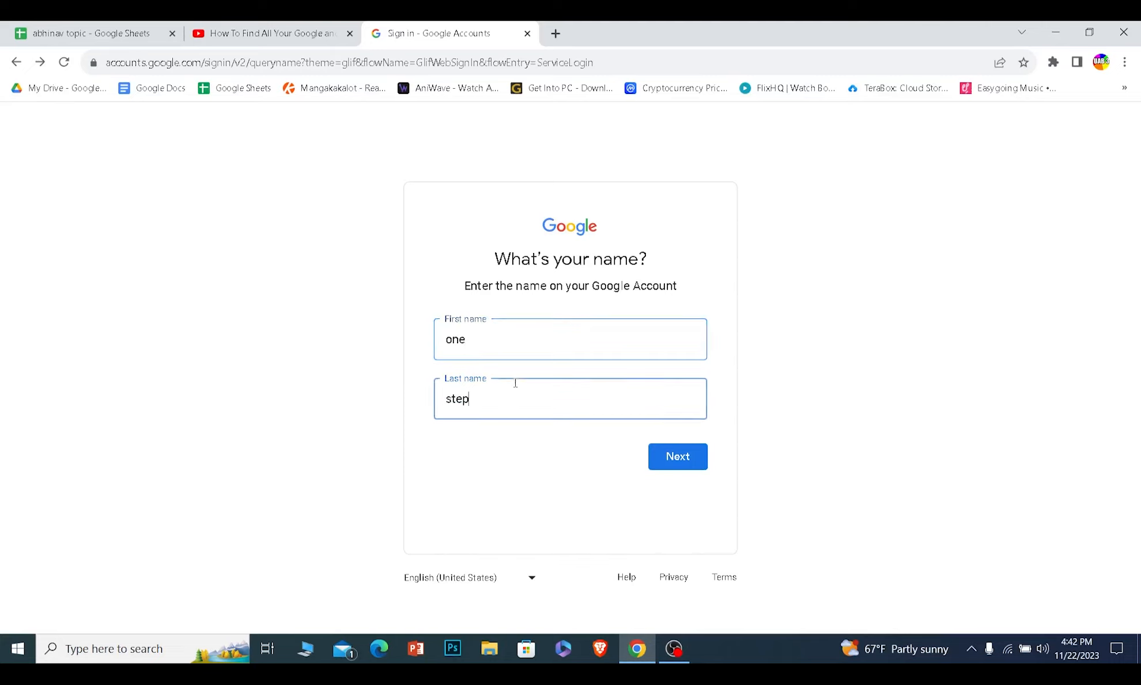
# - Go back to the Find your email step with the email still filled in
pyautogui.click(676, 456)
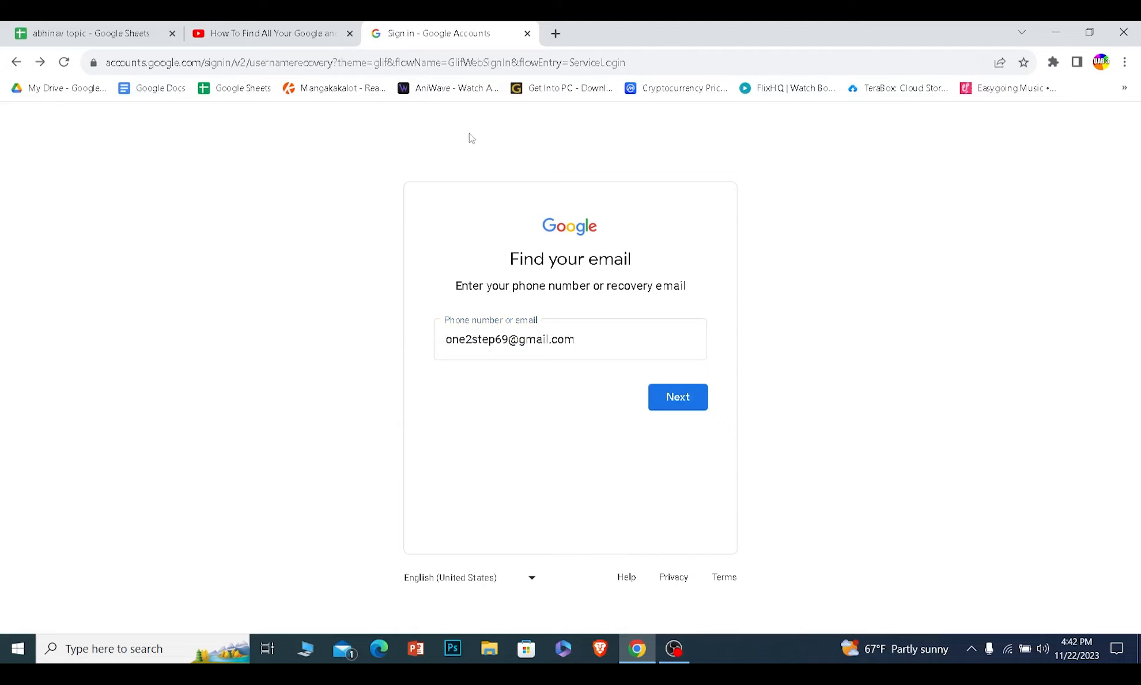
pyautogui.moveTo(844, 263)
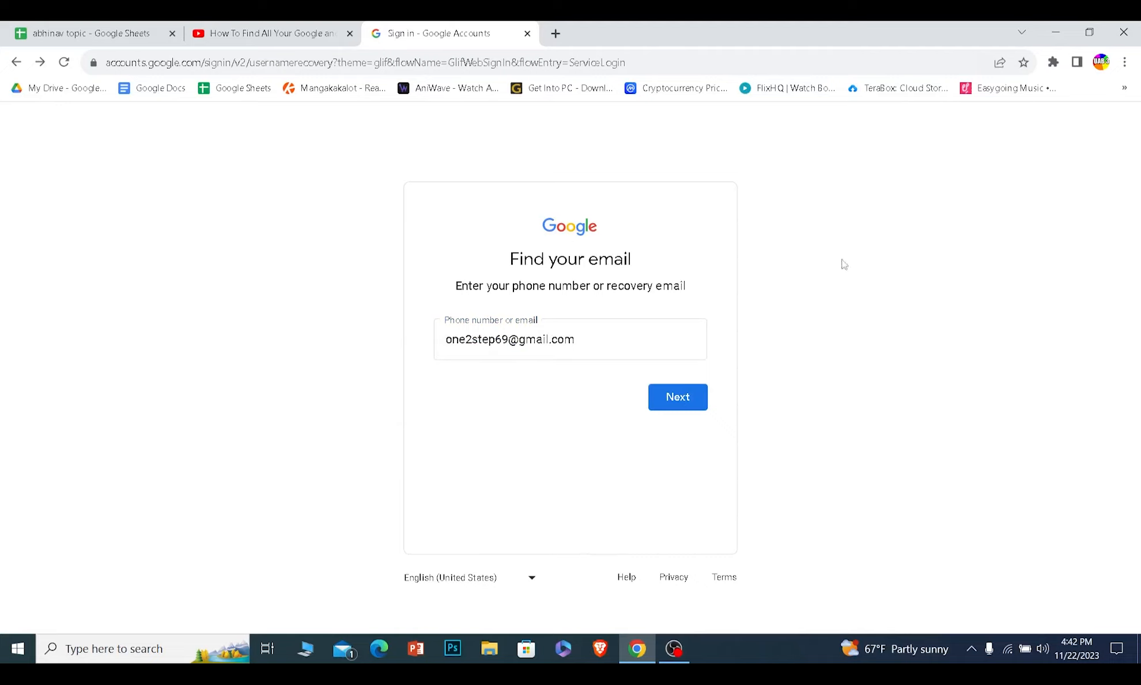
pyautogui.moveTo(862, 387)
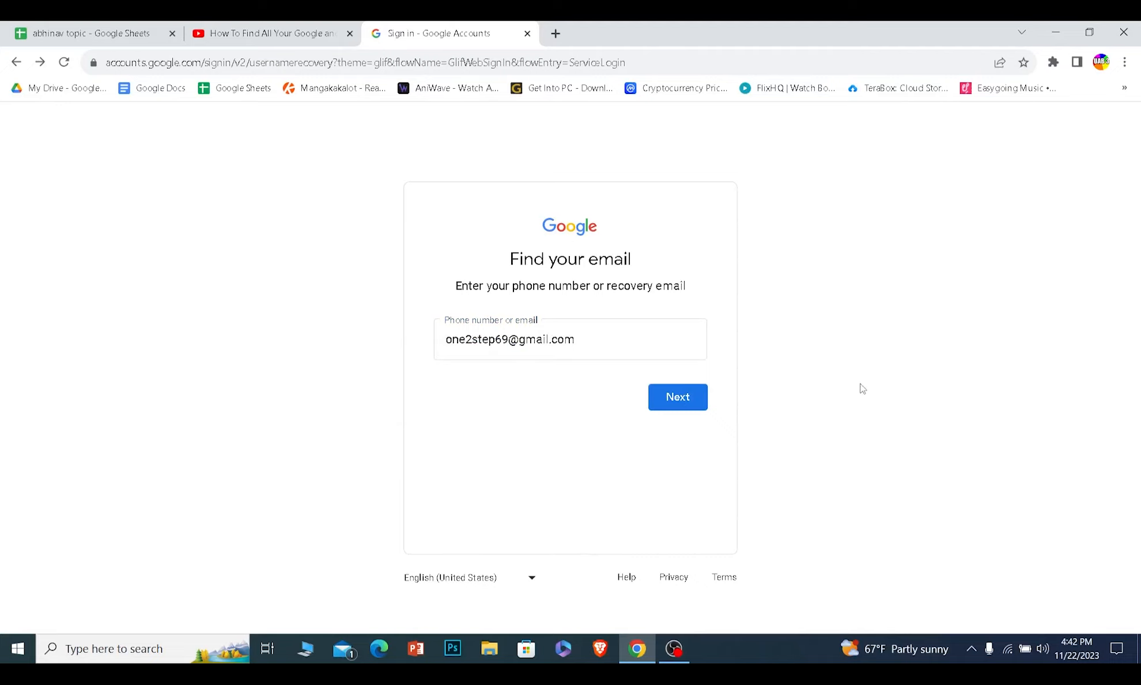